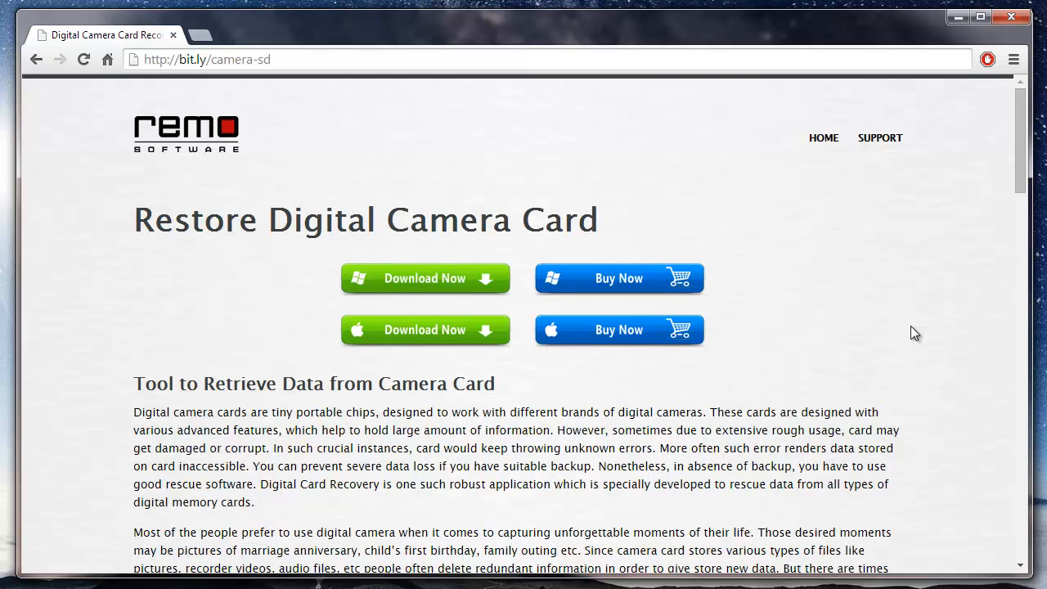
pyautogui.moveTo(811, 59)
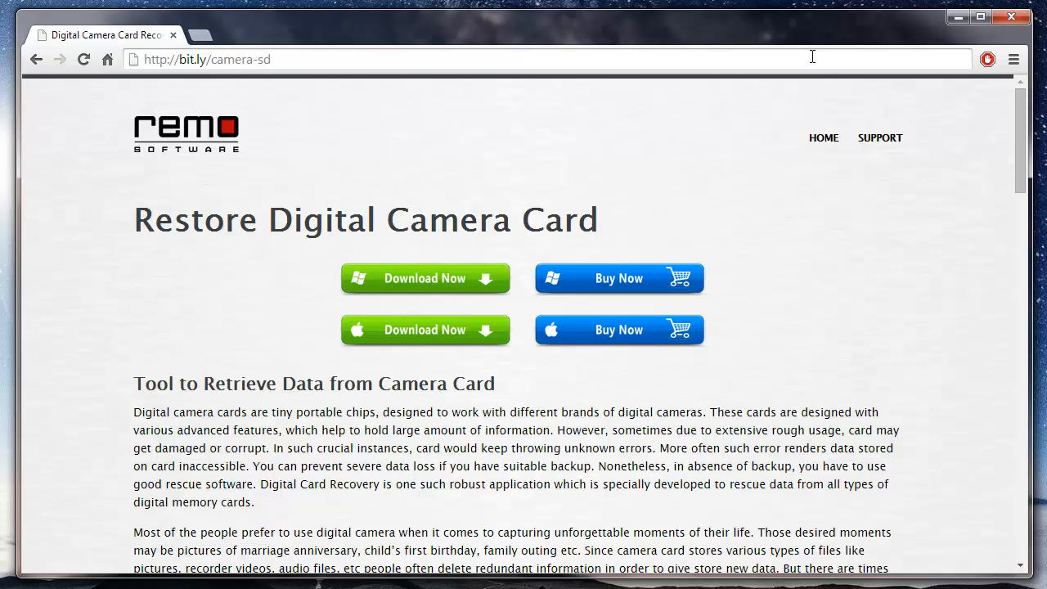
# Start lost-photo recovery and choose the TRANSCEND H: 3.76 GB drive as the source.
pyautogui.click(205, 59)
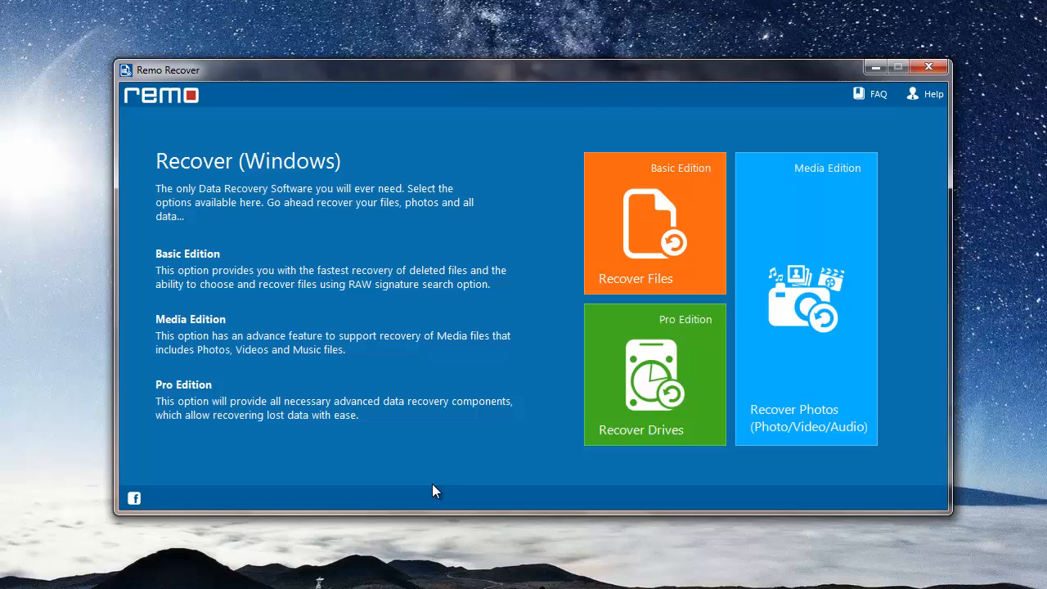
pyautogui.moveTo(736, 527)
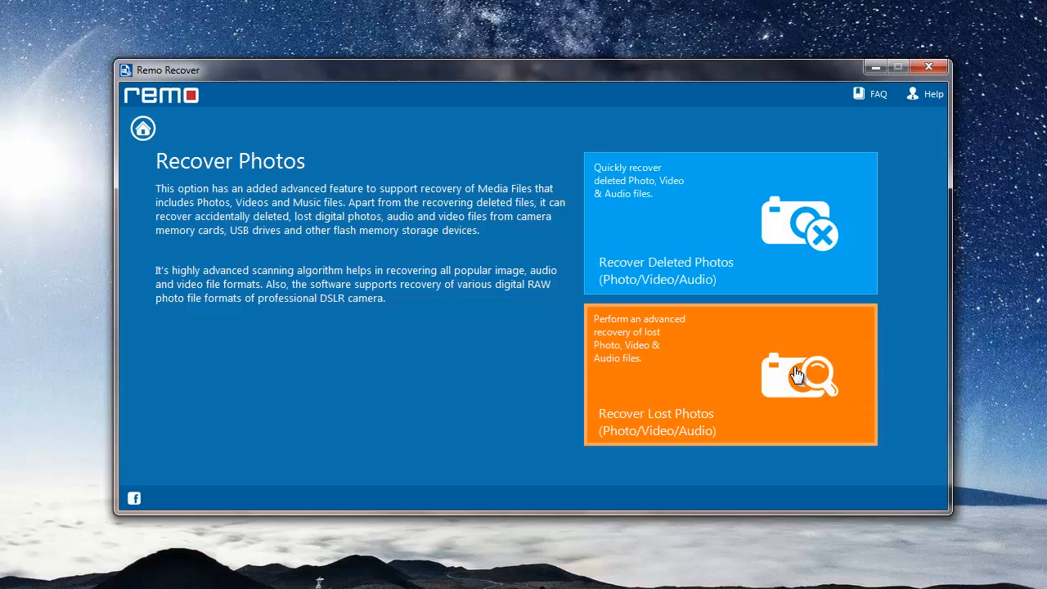
pyautogui.moveTo(776, 274)
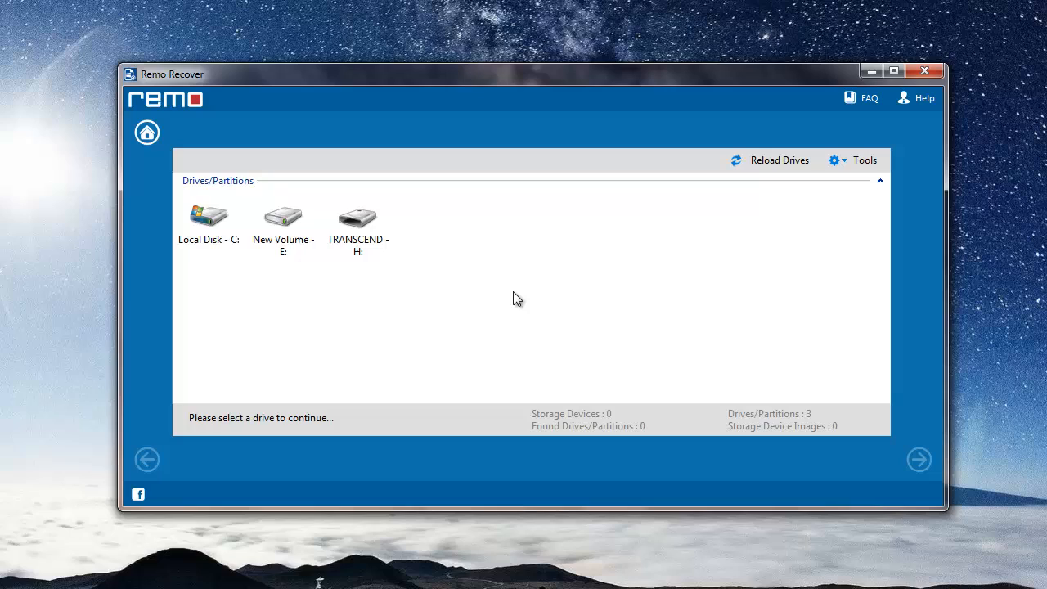
pyautogui.click(356, 221)
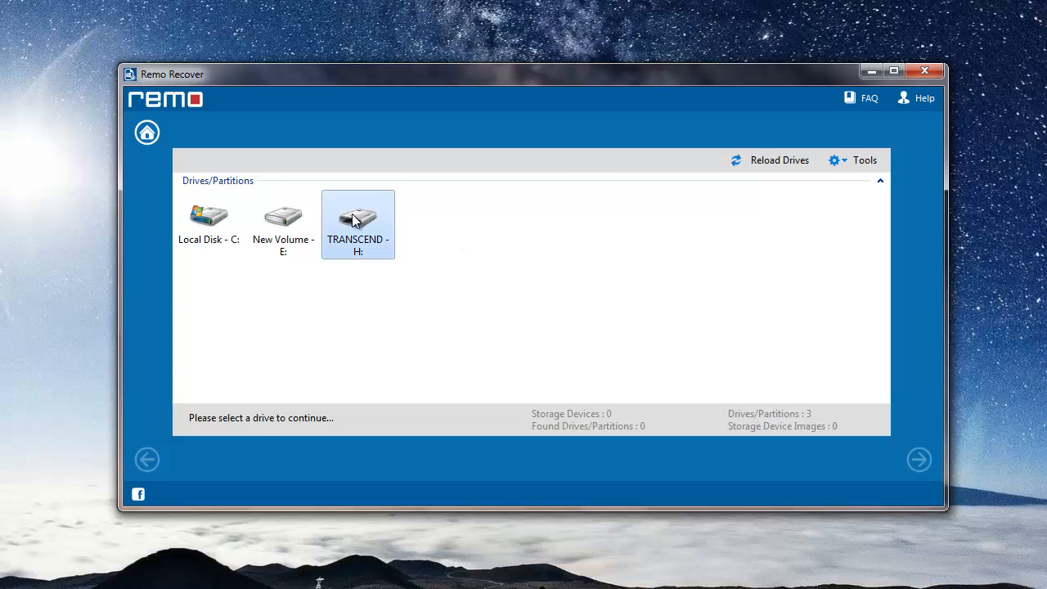
pyautogui.click(356, 221)
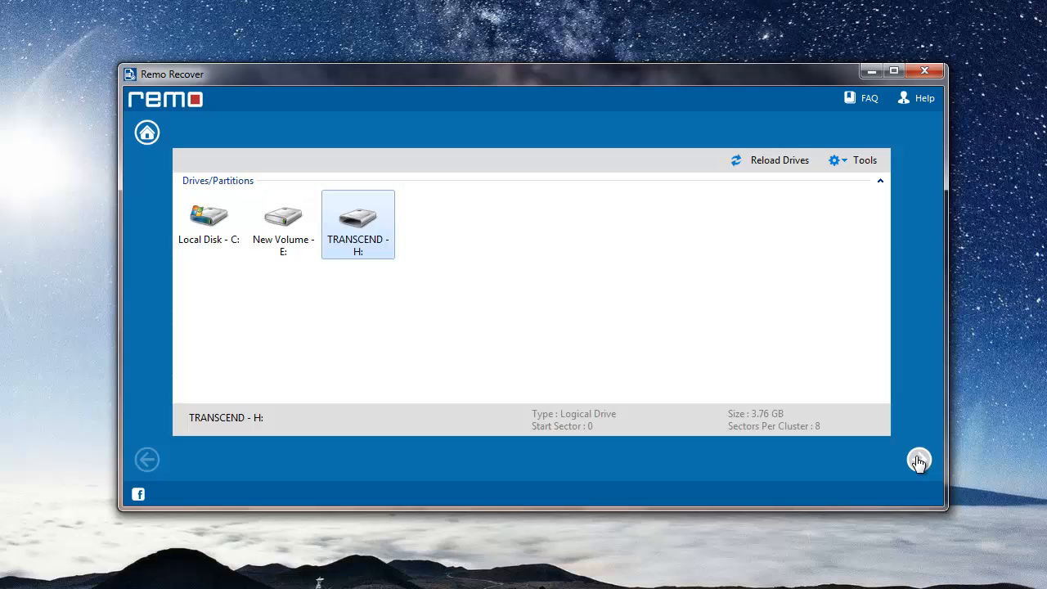
# Limit the scan to .jpeg under the Picture category and scan the card.
pyautogui.click(919, 458)
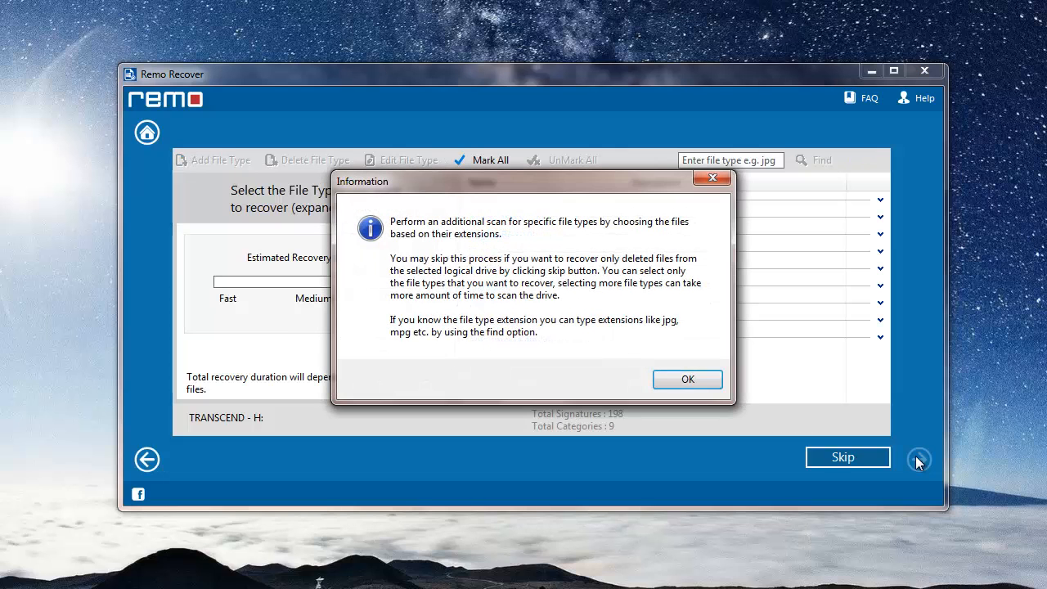
pyautogui.click(687, 380)
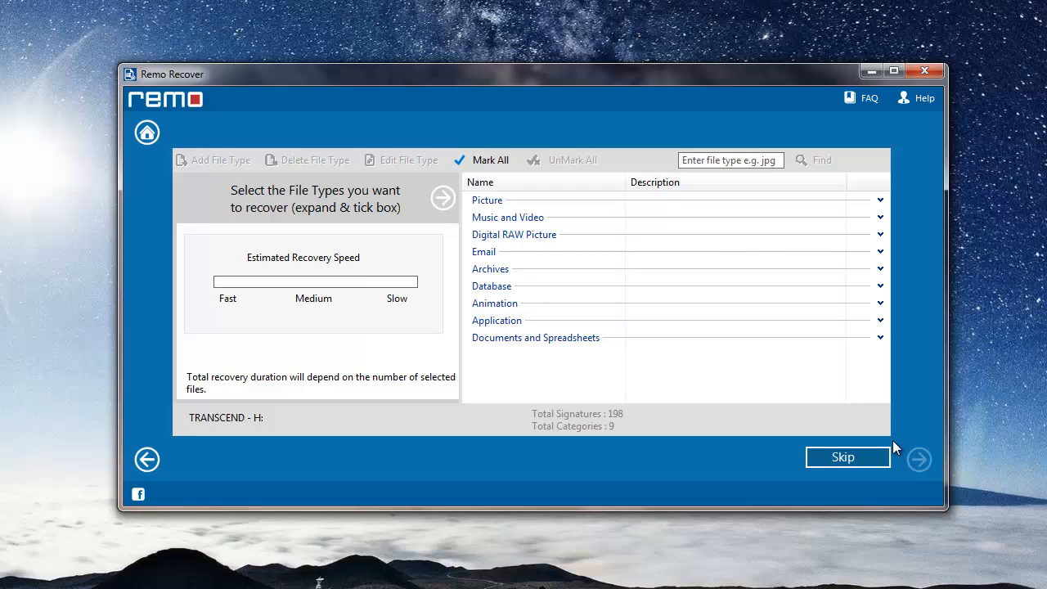
pyautogui.moveTo(900, 444)
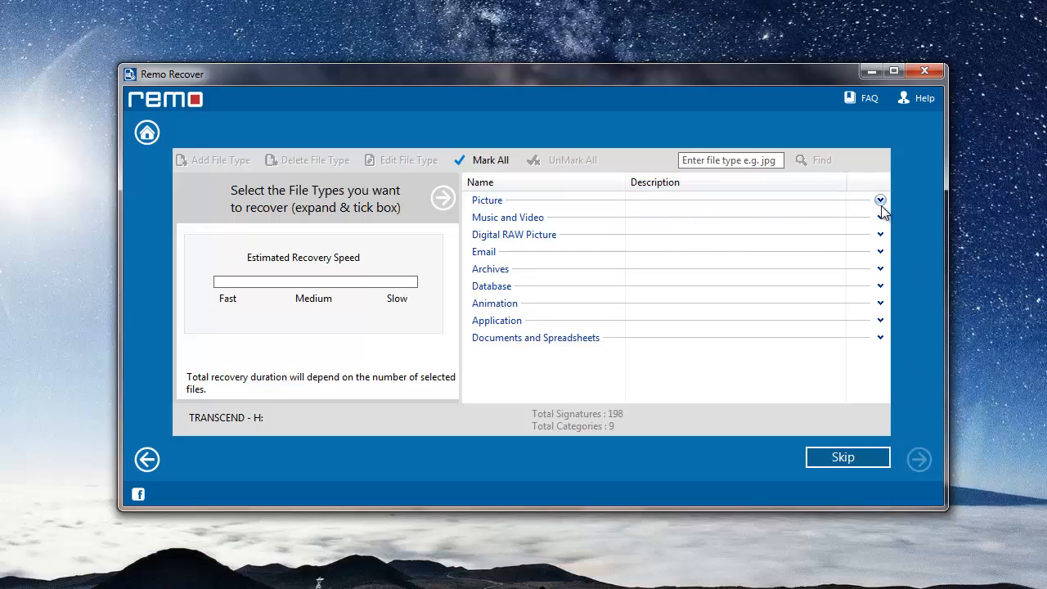
pyautogui.click(880, 199)
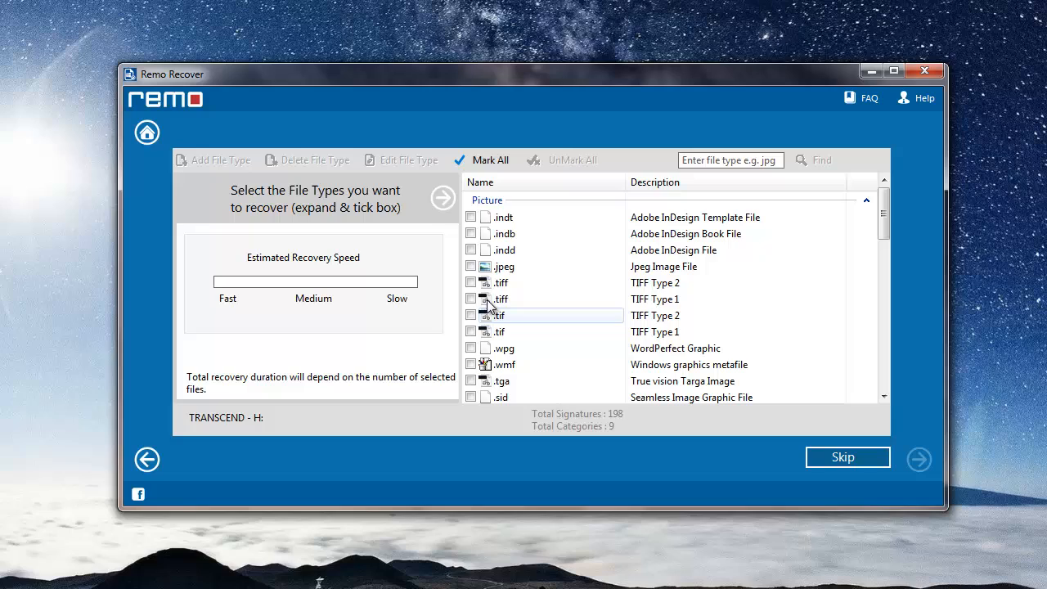
pyautogui.click(471, 265)
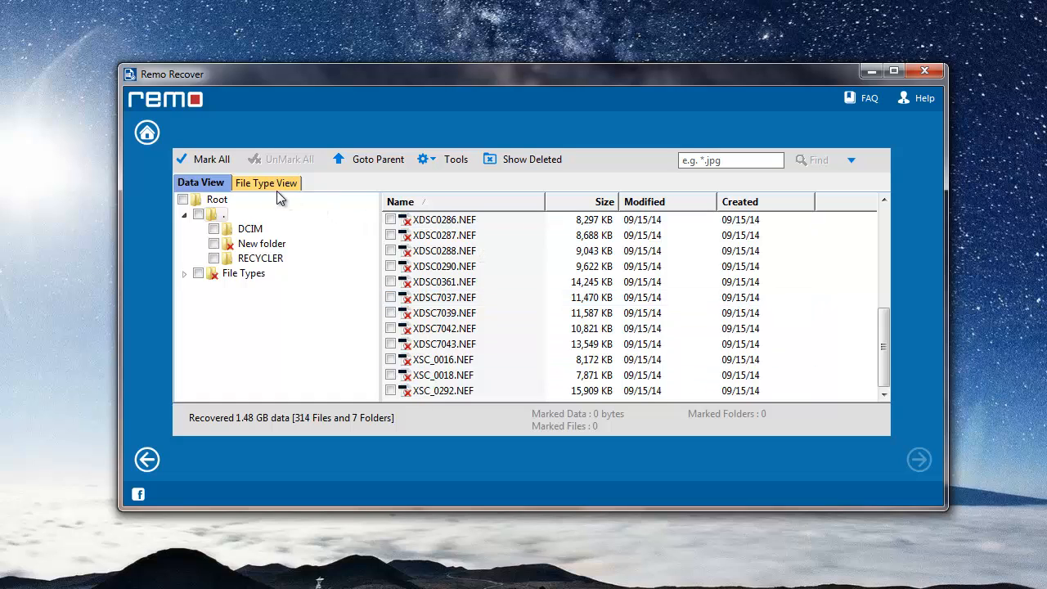
# Mark all 283 recovered JPEGs and set a new desktop folder as the output location.
pyautogui.click(261, 183)
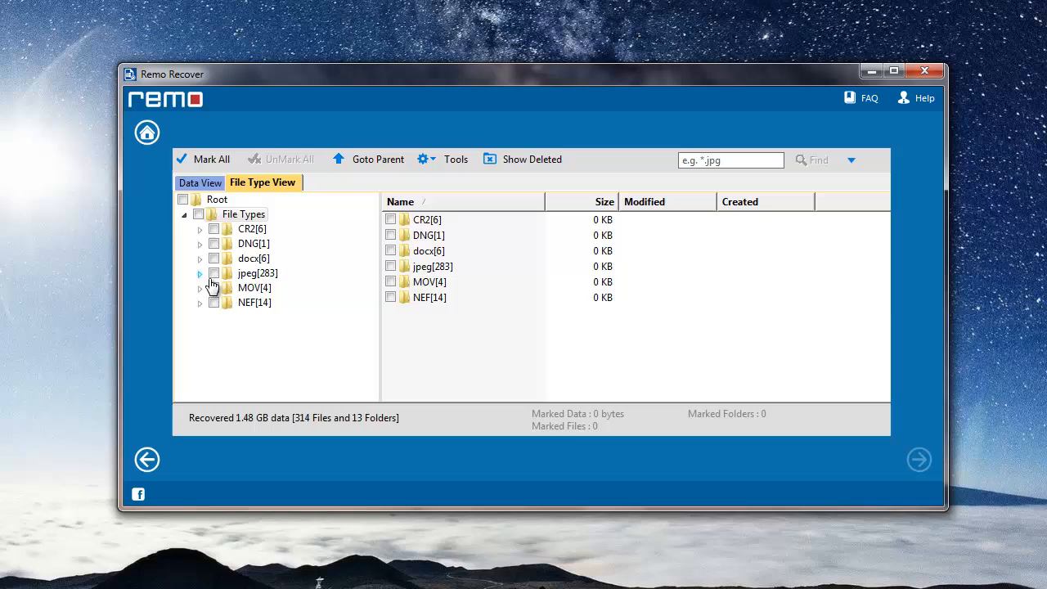
pyautogui.click(214, 271)
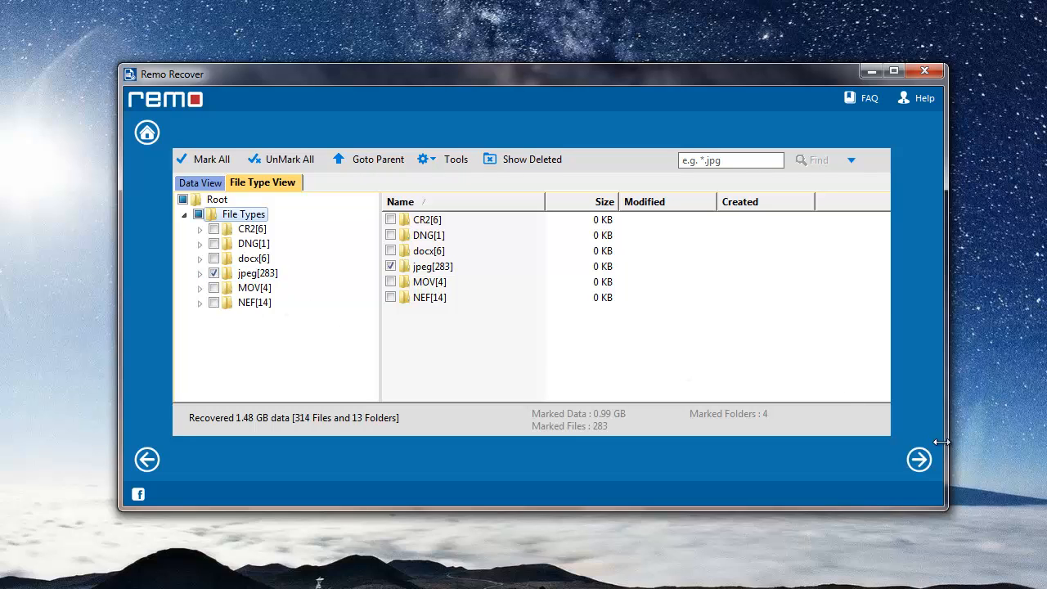
pyautogui.click(918, 458)
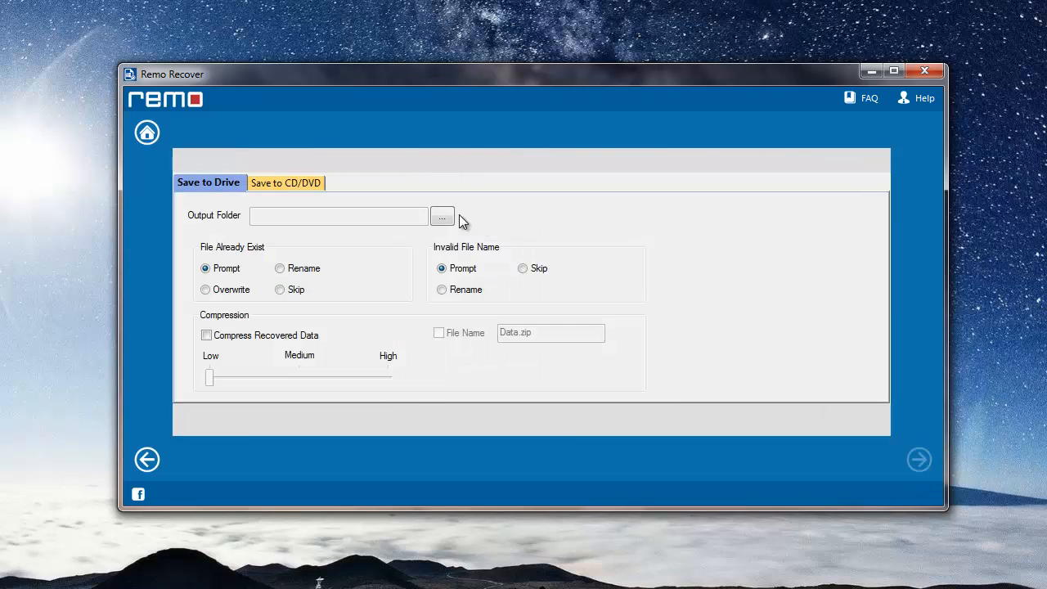
pyautogui.click(442, 216)
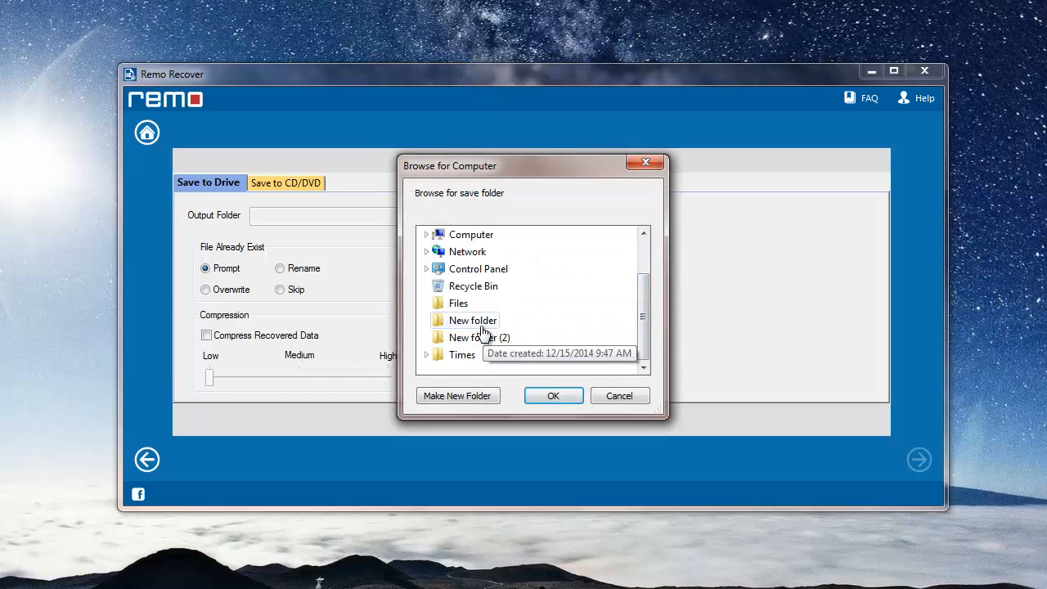
pyautogui.click(553, 394)
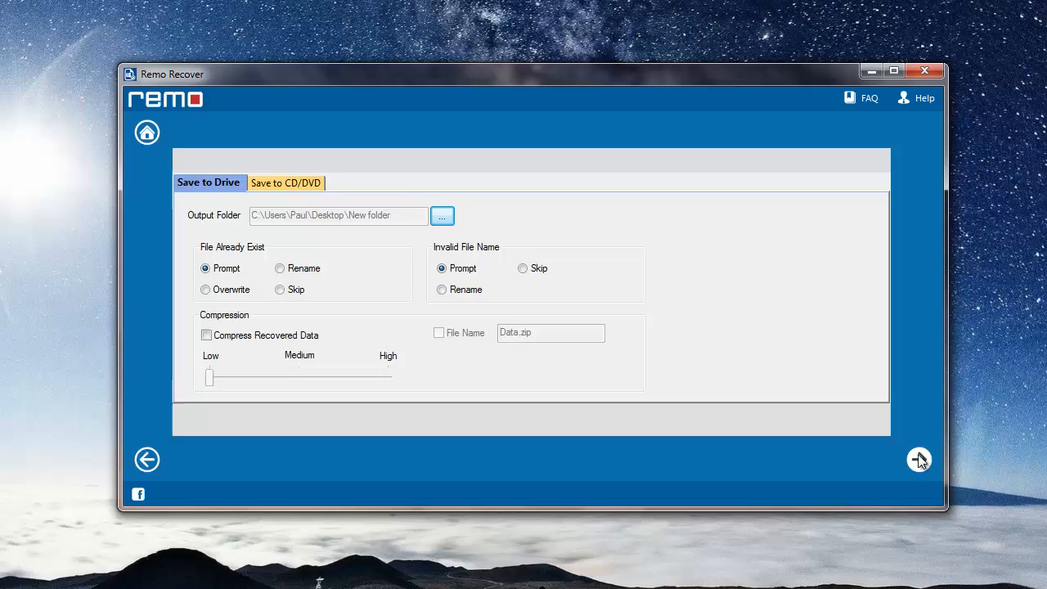
# Save the marked photos, then view recovered file#1 in Windows Photo Viewer.
pyautogui.click(919, 458)
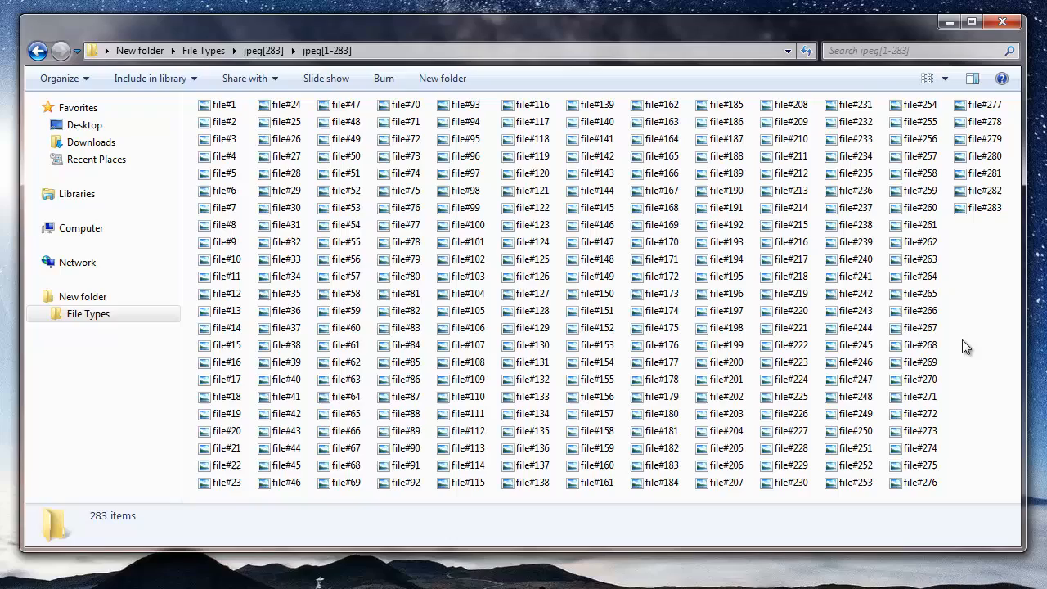
pyautogui.click(221, 105)
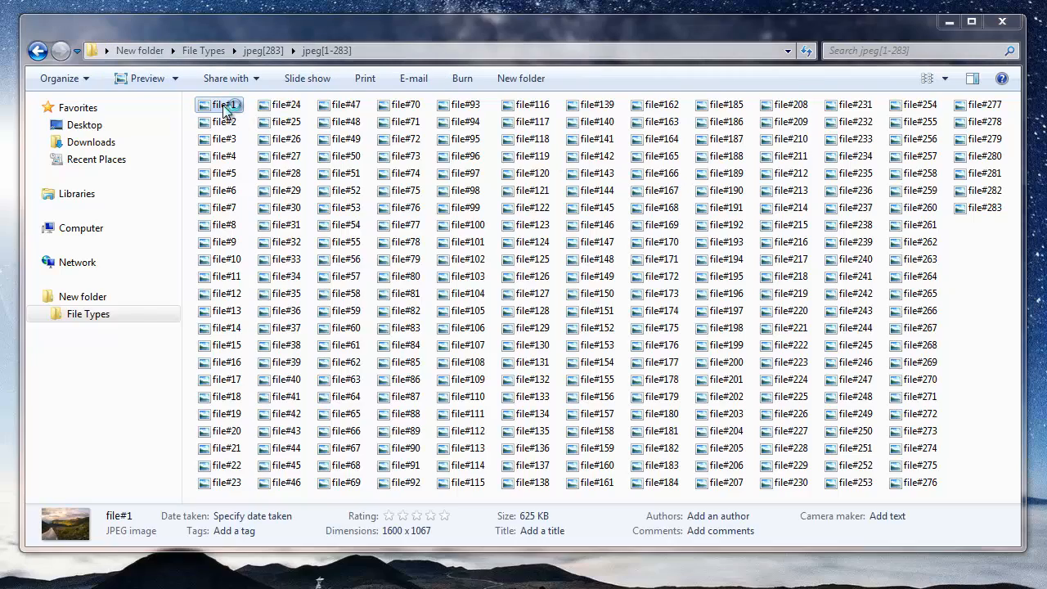
pyautogui.doubleClick(223, 105)
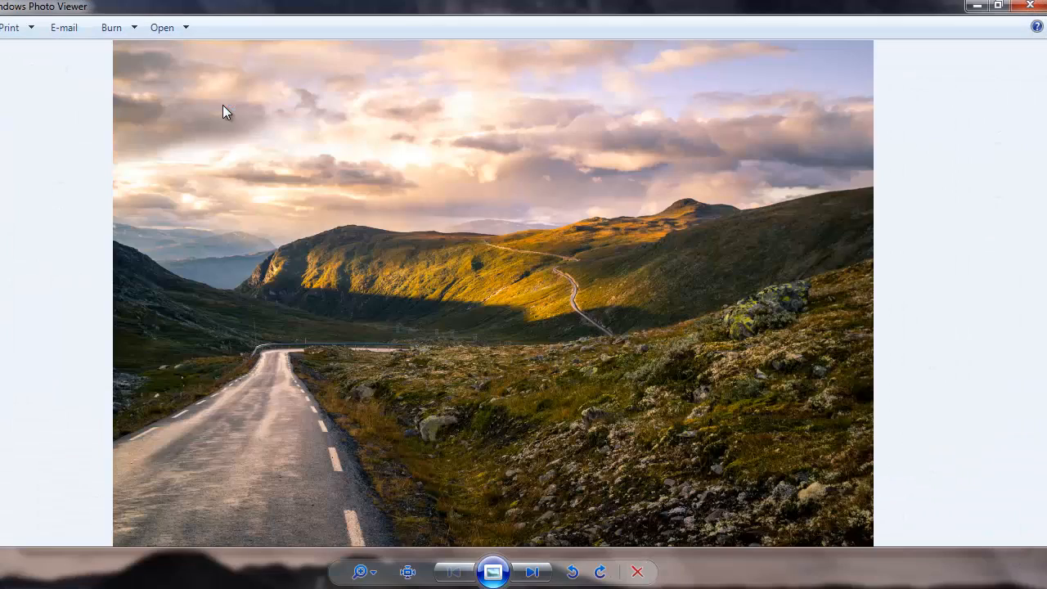